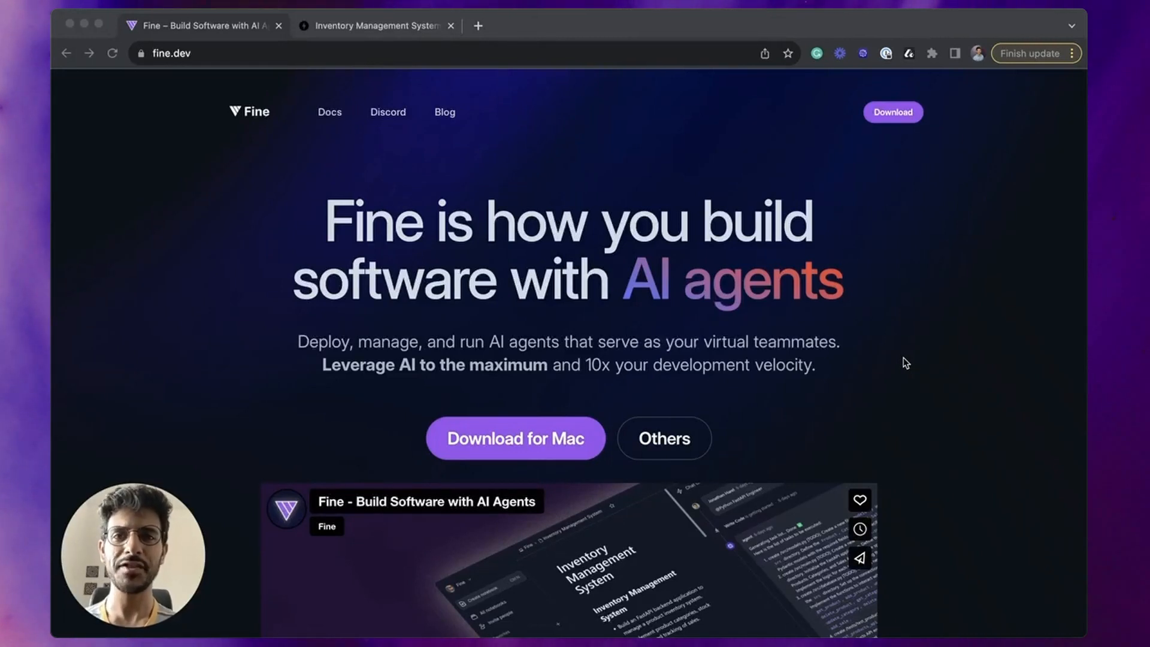
Step: Show the Swagger docs at localhost:9000/docs and review the product, category and sales endpoints
left_click(374, 25)
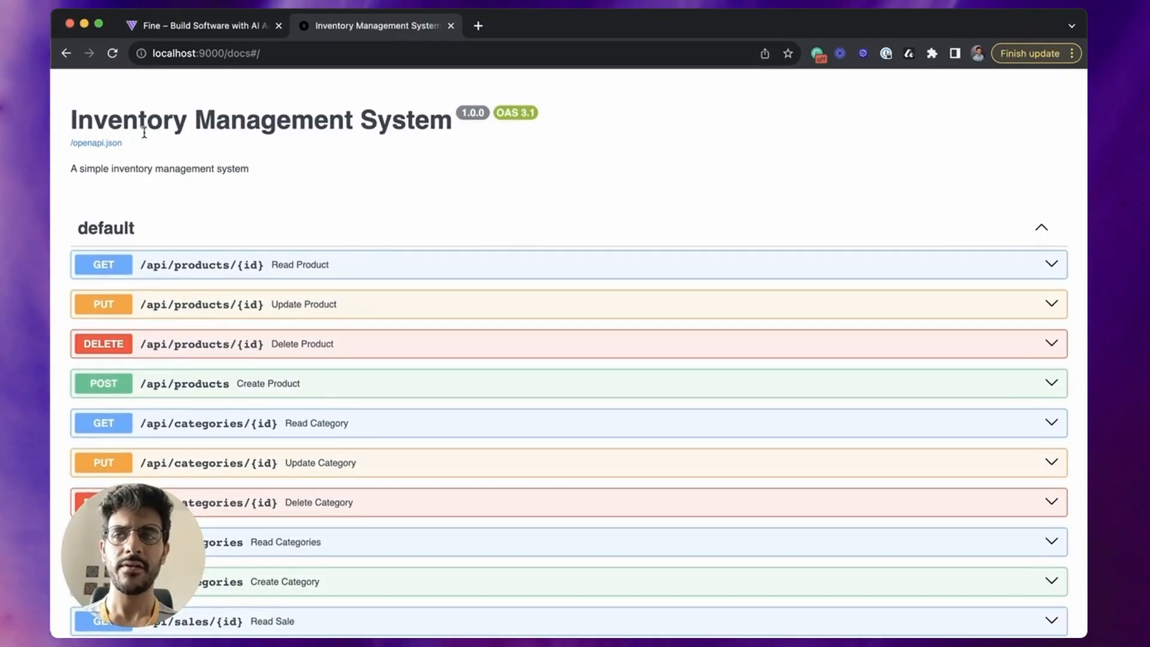
mouse_move(668, 188)
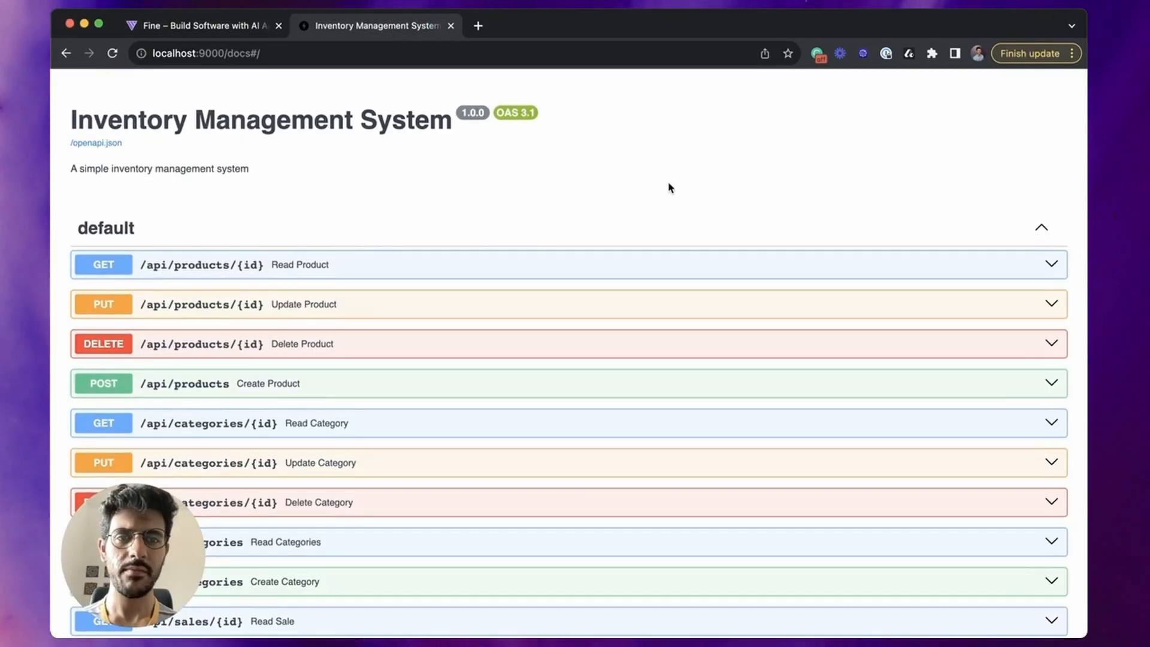
scroll("down", 3)
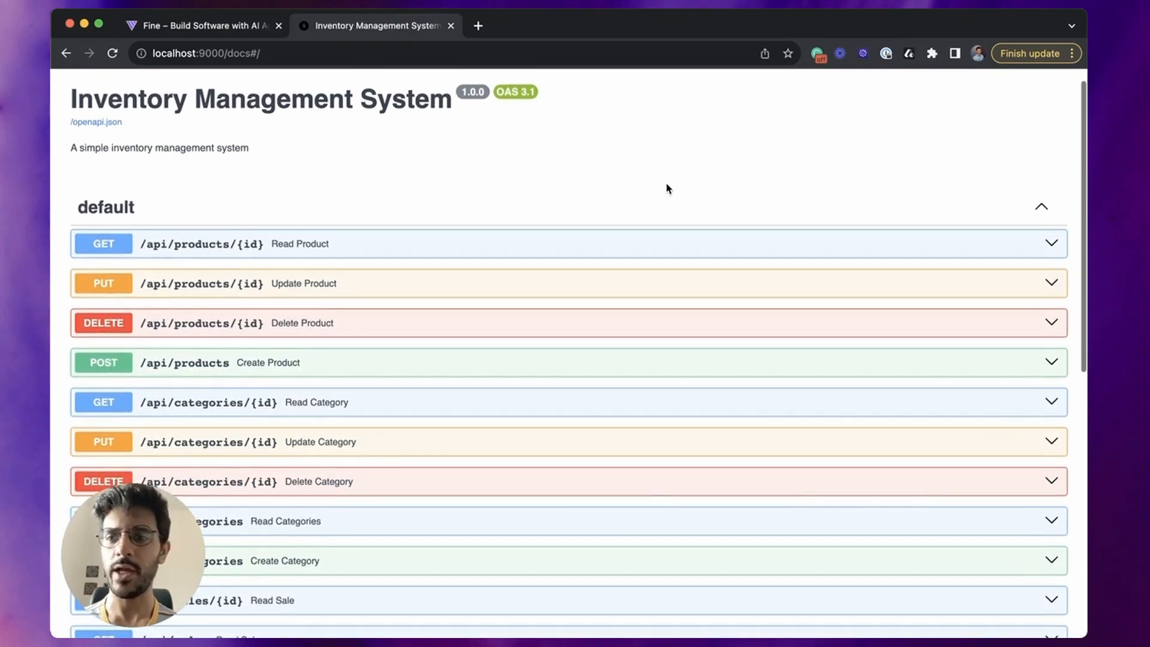
mouse_move(688, 199)
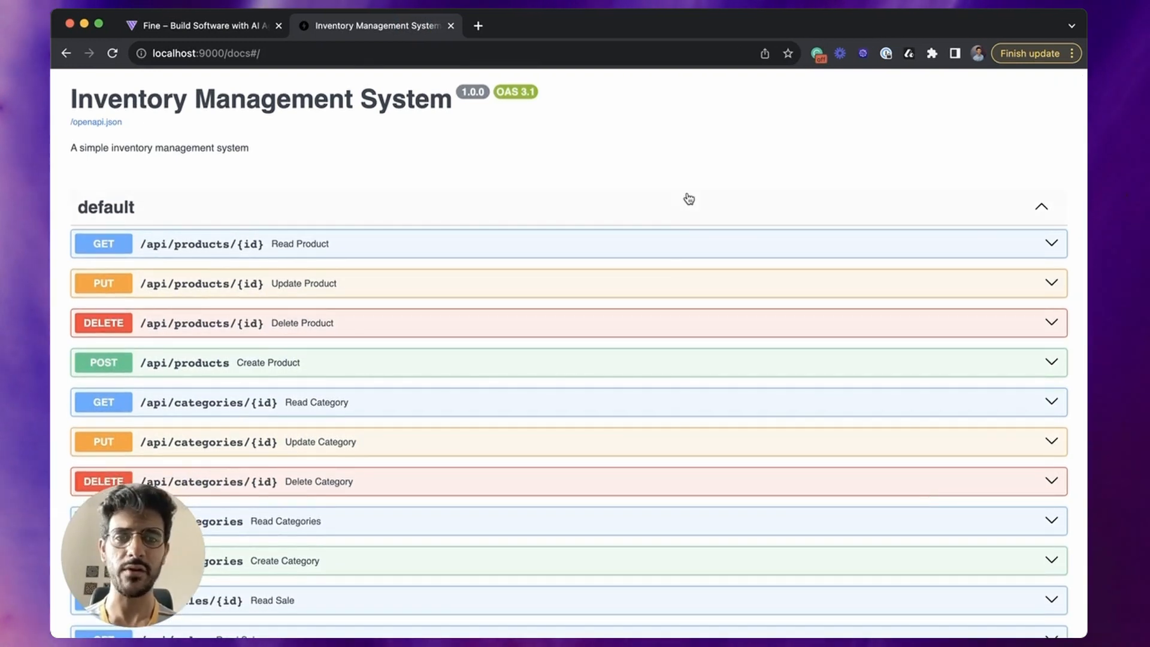
scroll("down", 3)
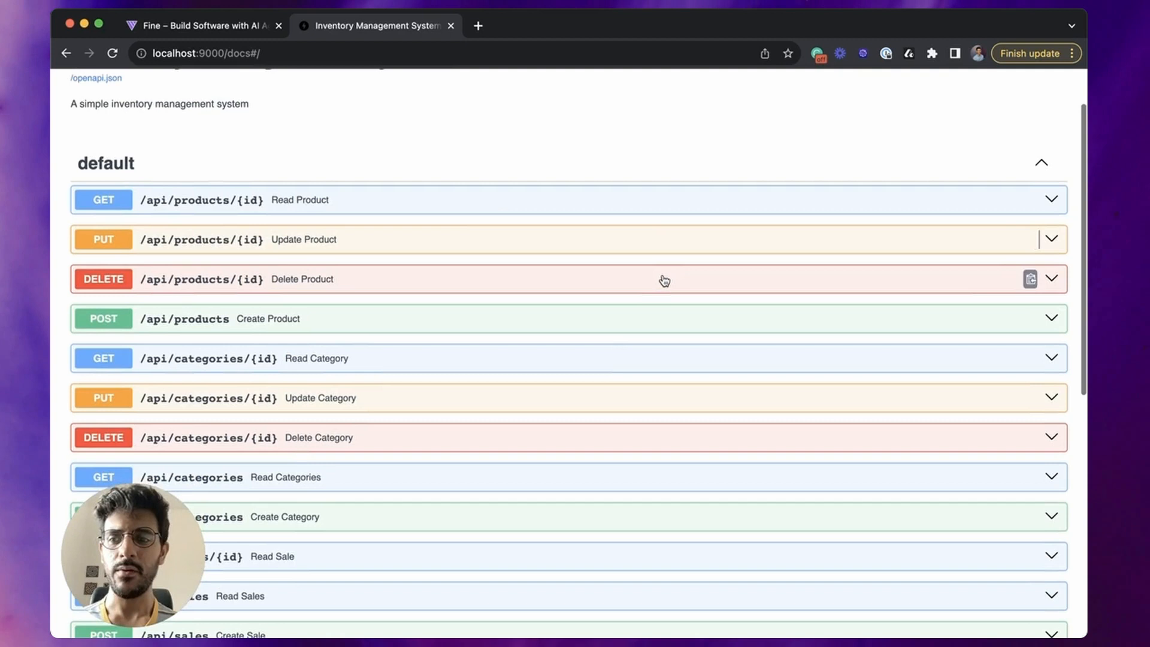
mouse_move(633, 387)
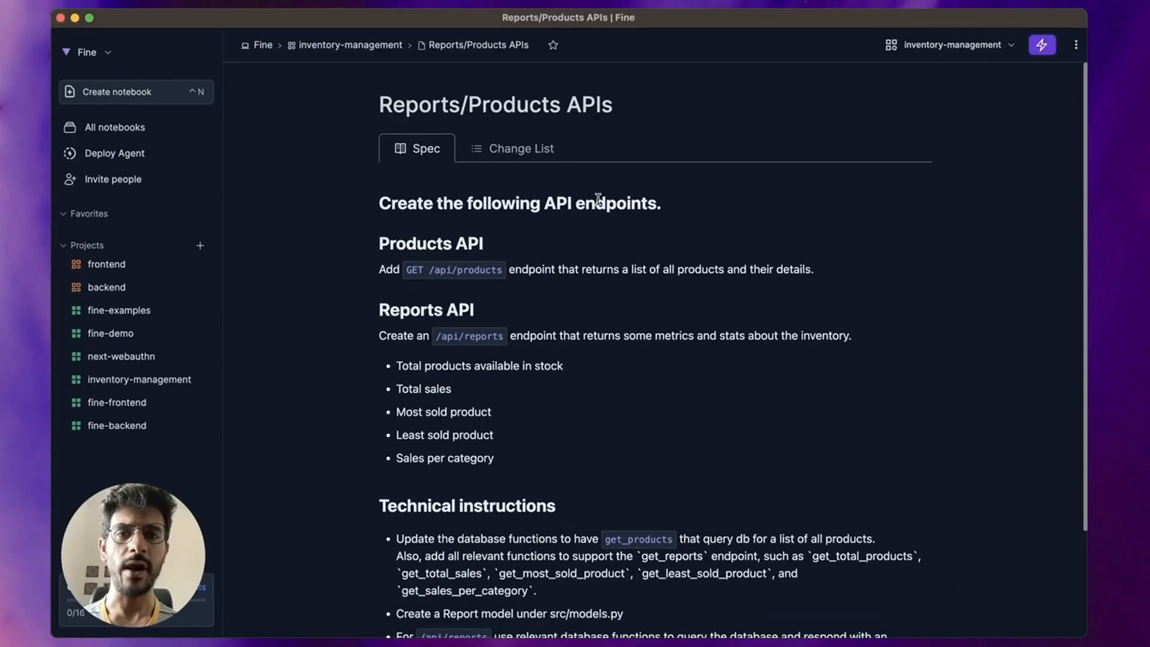
mouse_move(627, 381)
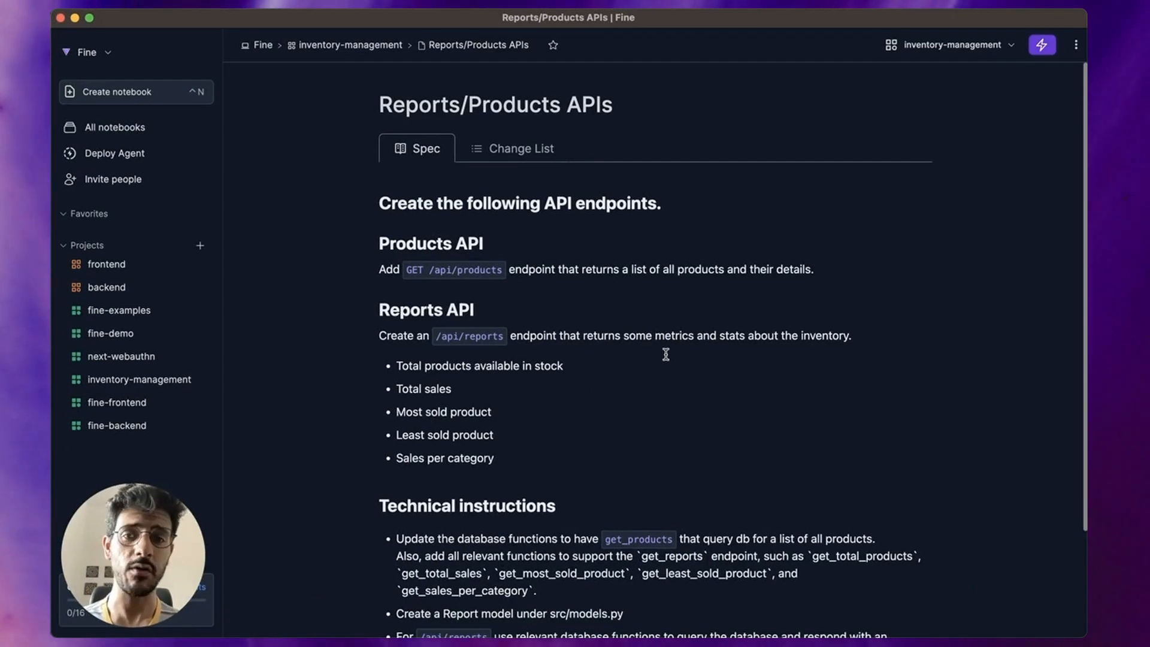
mouse_move(357, 246)
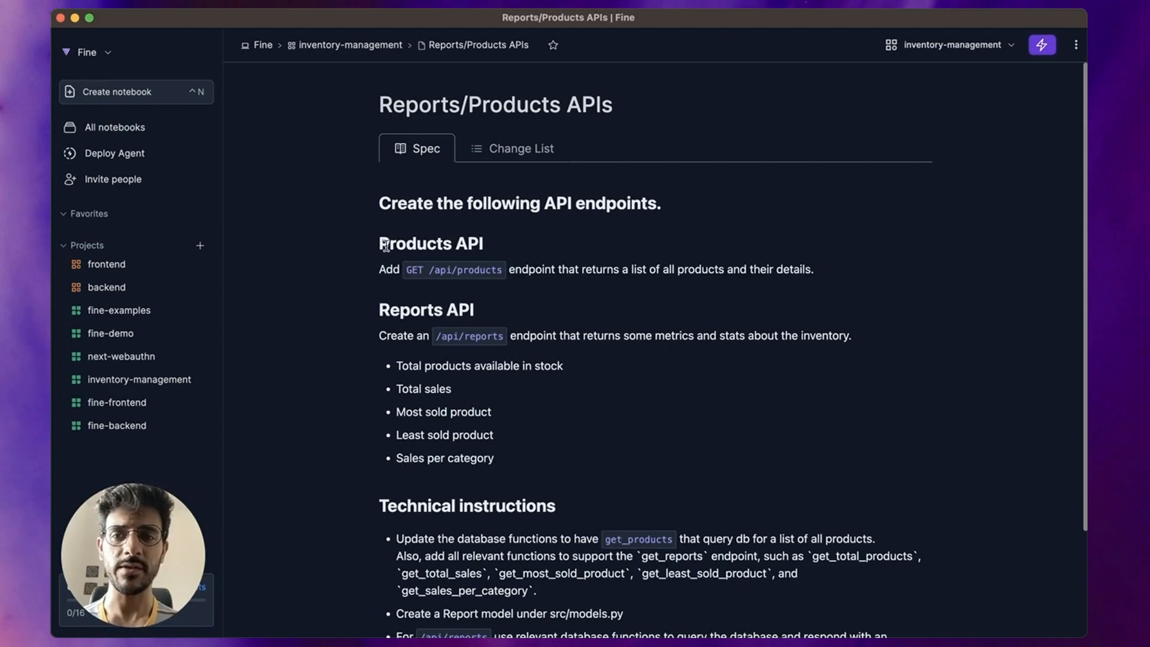
mouse_move(382, 311)
type("p")
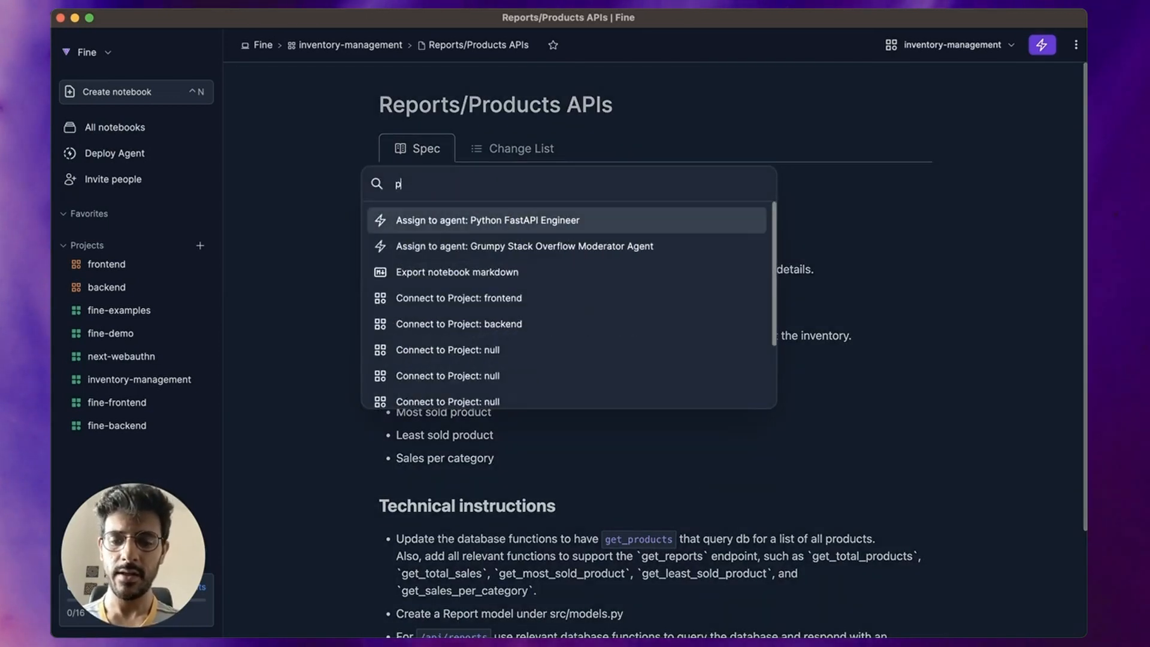
Step: Assign the notebook to the Python FastAPI Engineer agent via the 'python' palette search
type("ython")
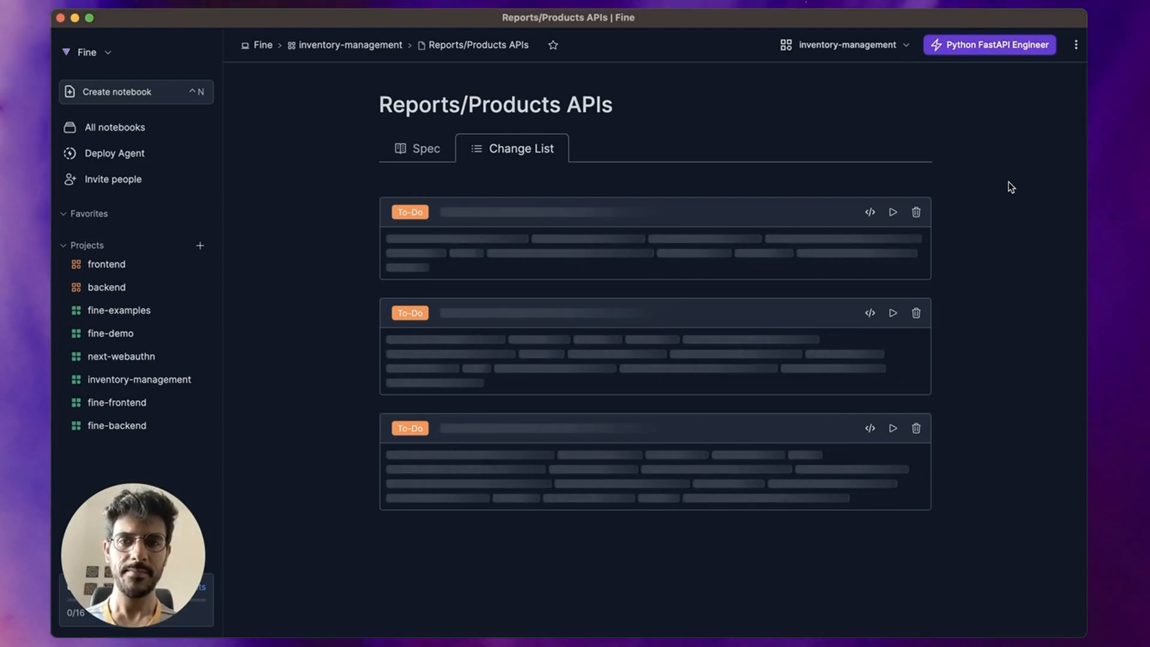
mouse_move(1042, 356)
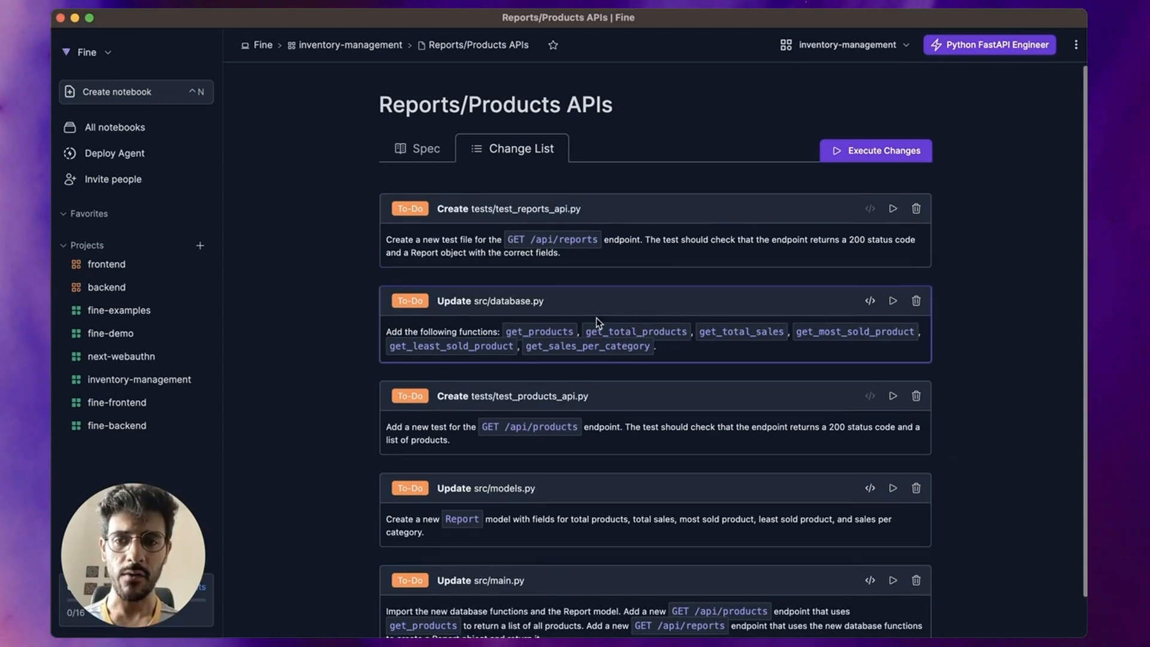
mouse_move(493, 304)
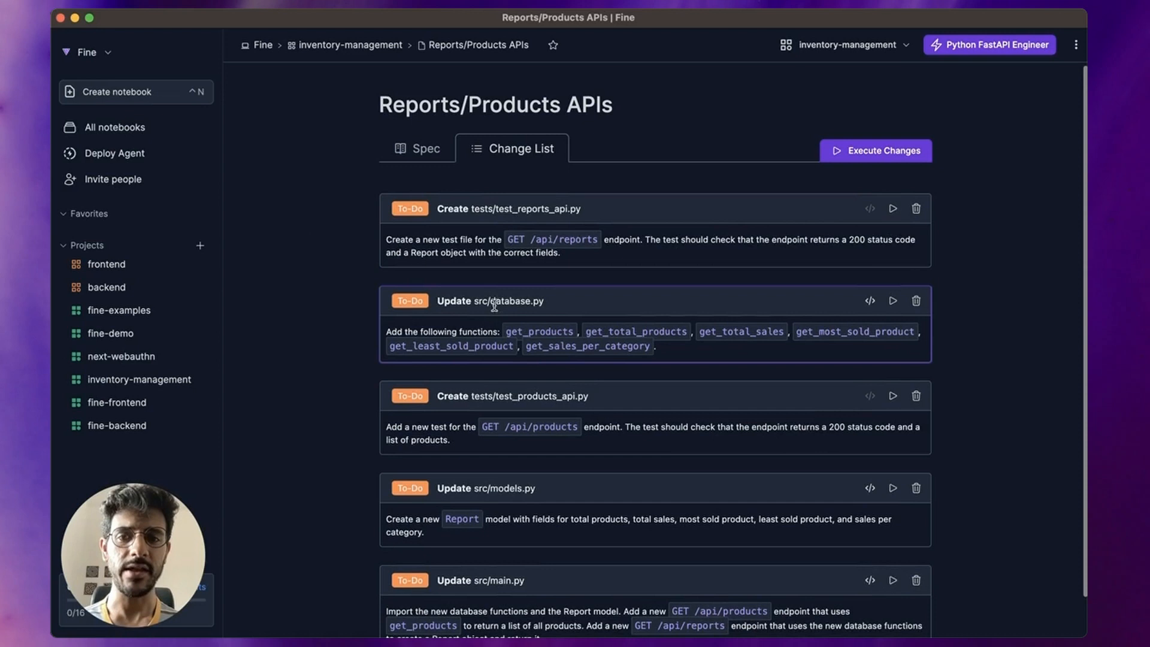
Step: Review the generated change-list items before removing the tests/test_products_api.py card
scroll("down", 3)
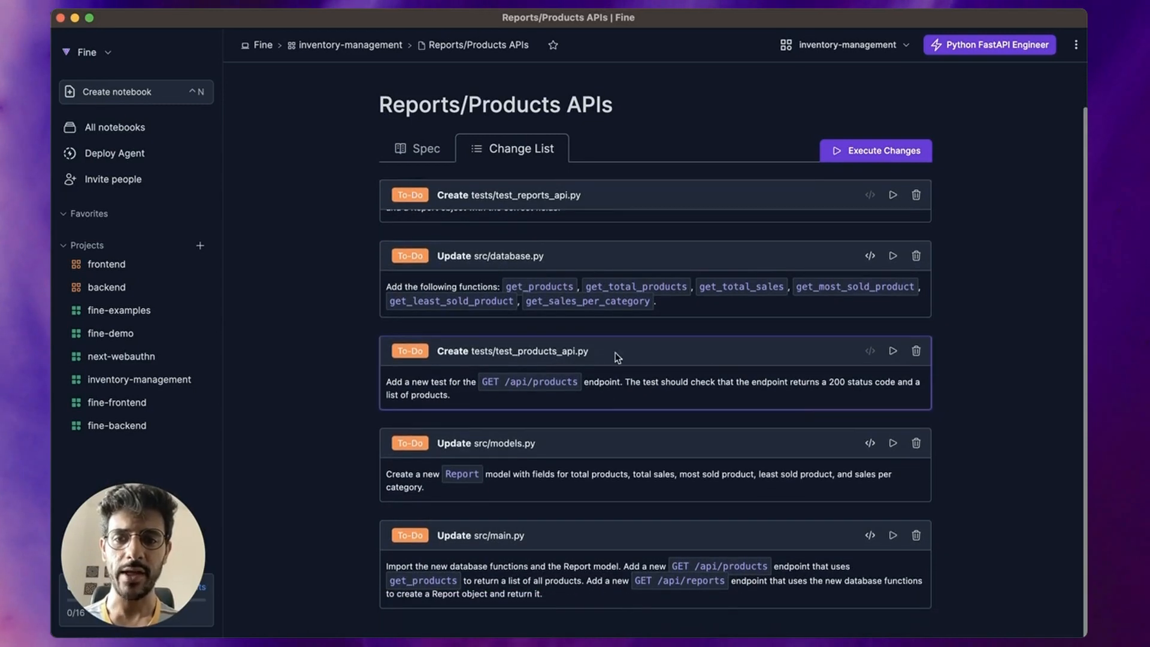
mouse_move(596, 430)
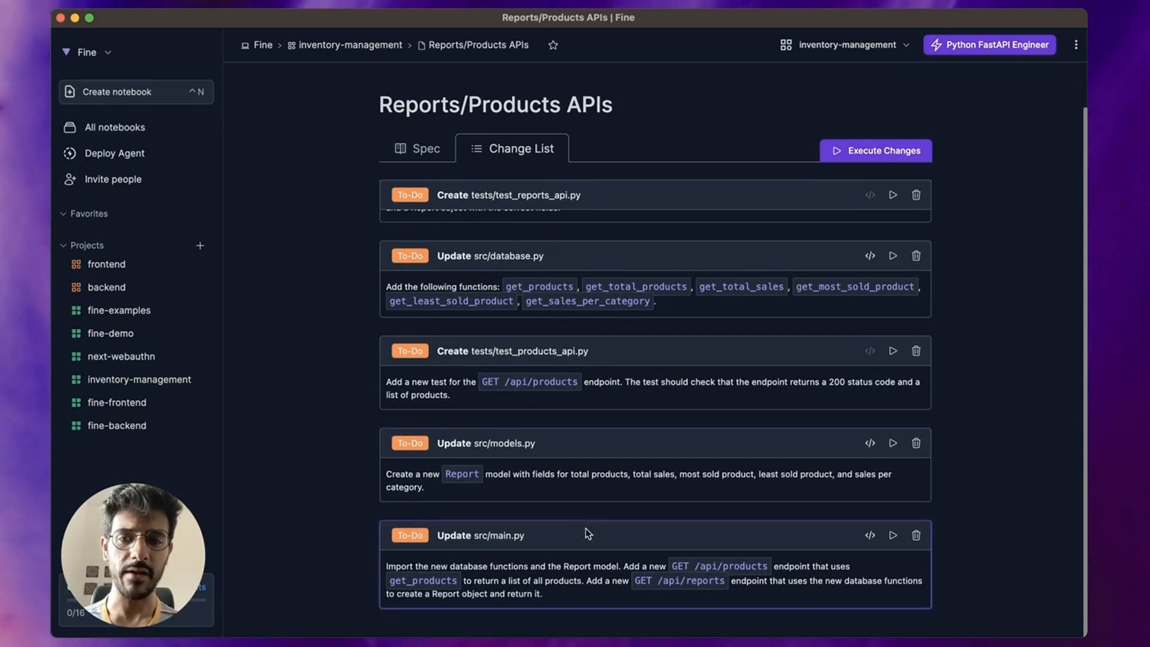
scroll("down", 3)
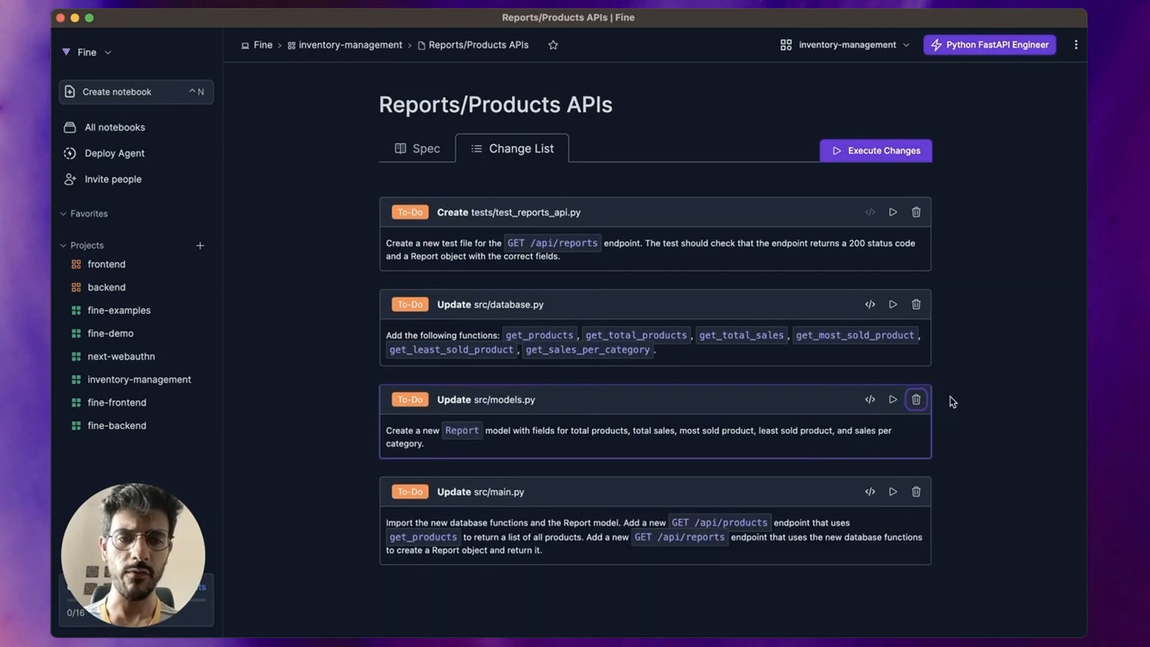
mouse_move(976, 437)
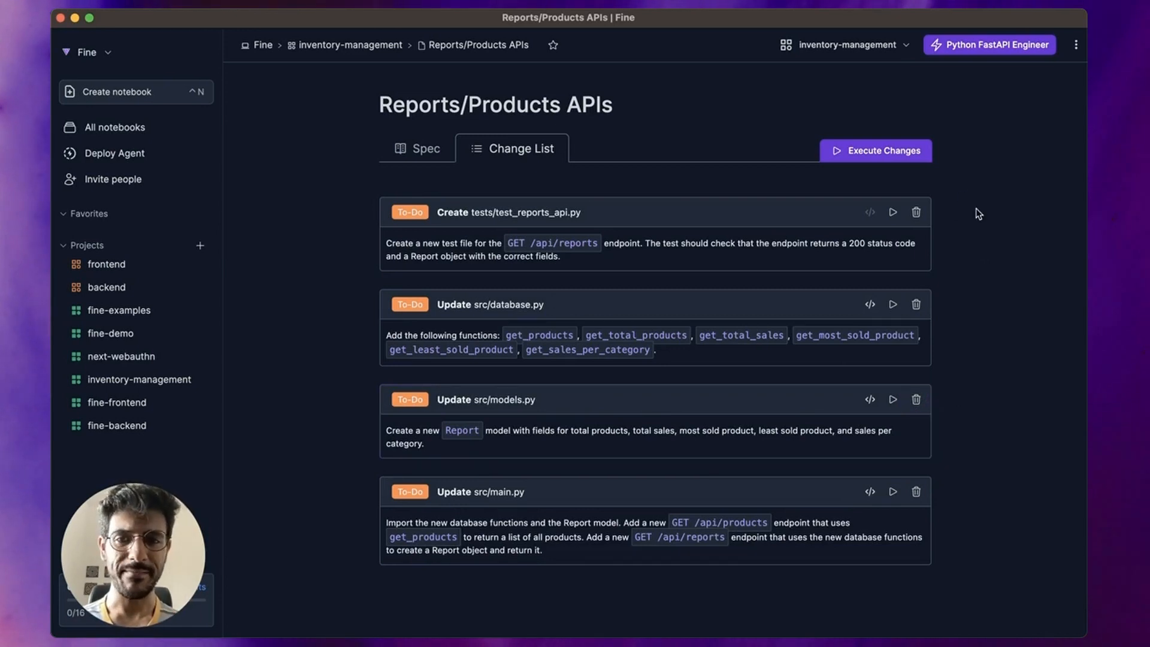
Step: Run Execute Changes until tests/test_reports_api.py is marked Done
left_click(874, 151)
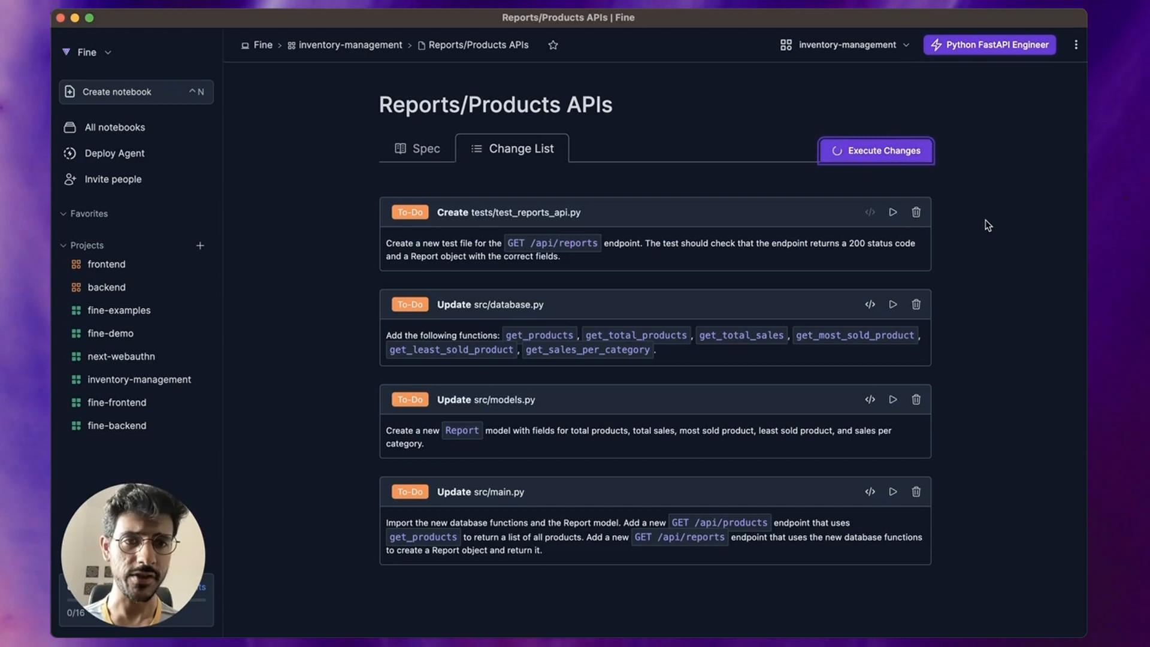
left_click(875, 151)
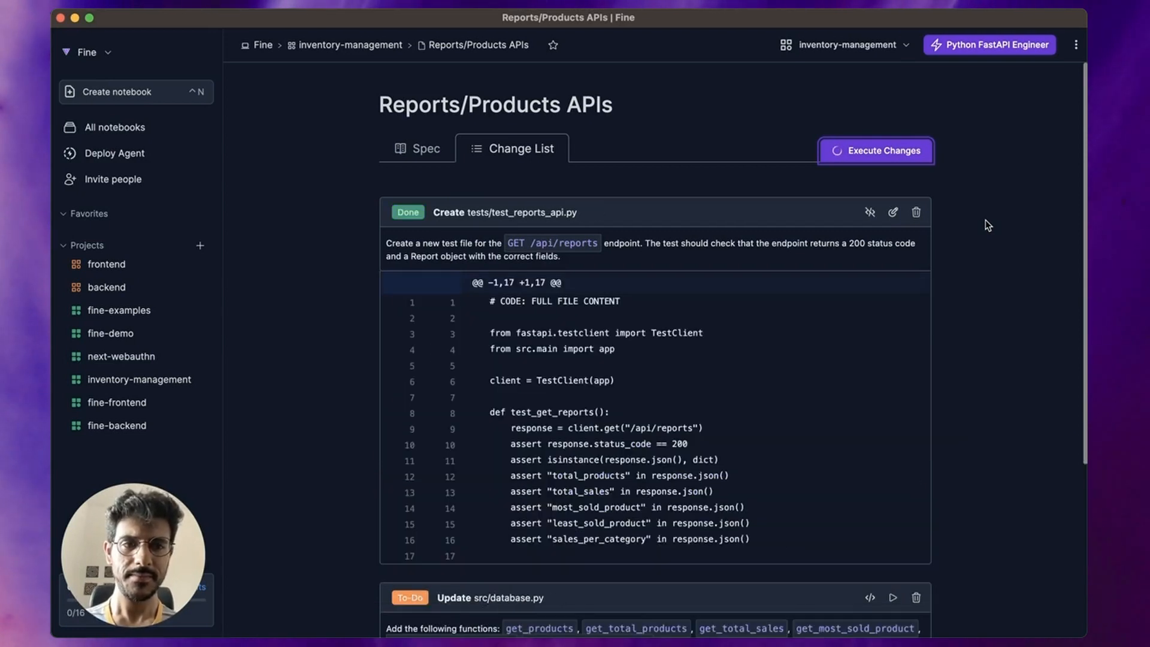
left_click(874, 151)
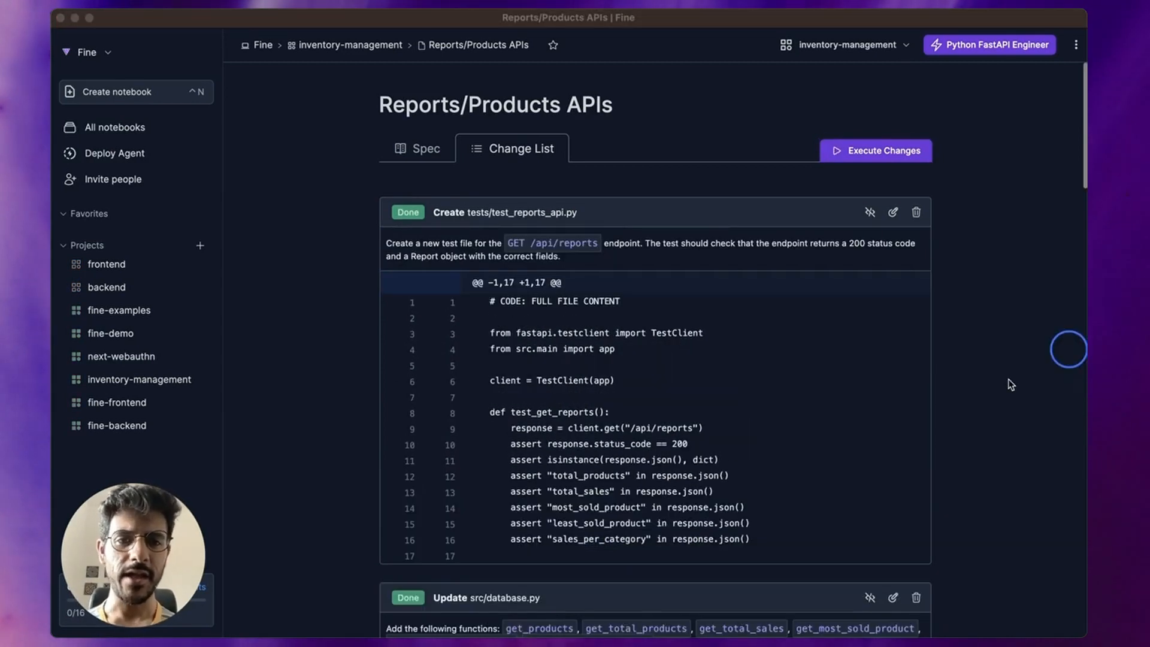
mouse_move(995, 370)
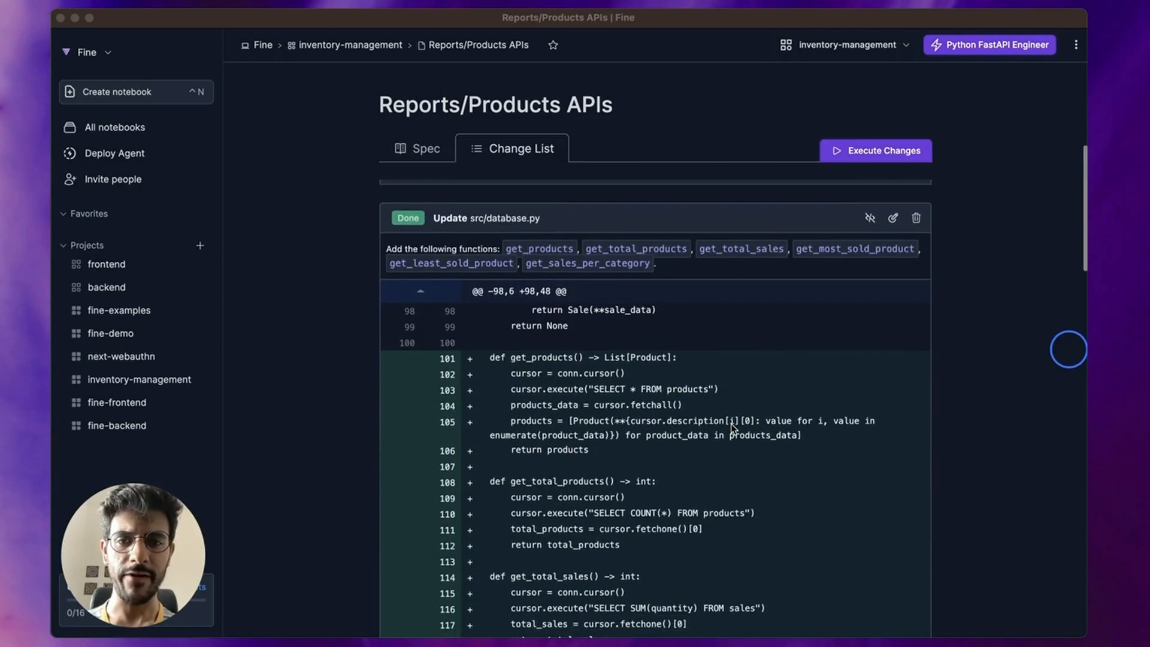
Step: Review the database.py and main.py diffs adding product/report functions and endpoints
scroll("down", 3)
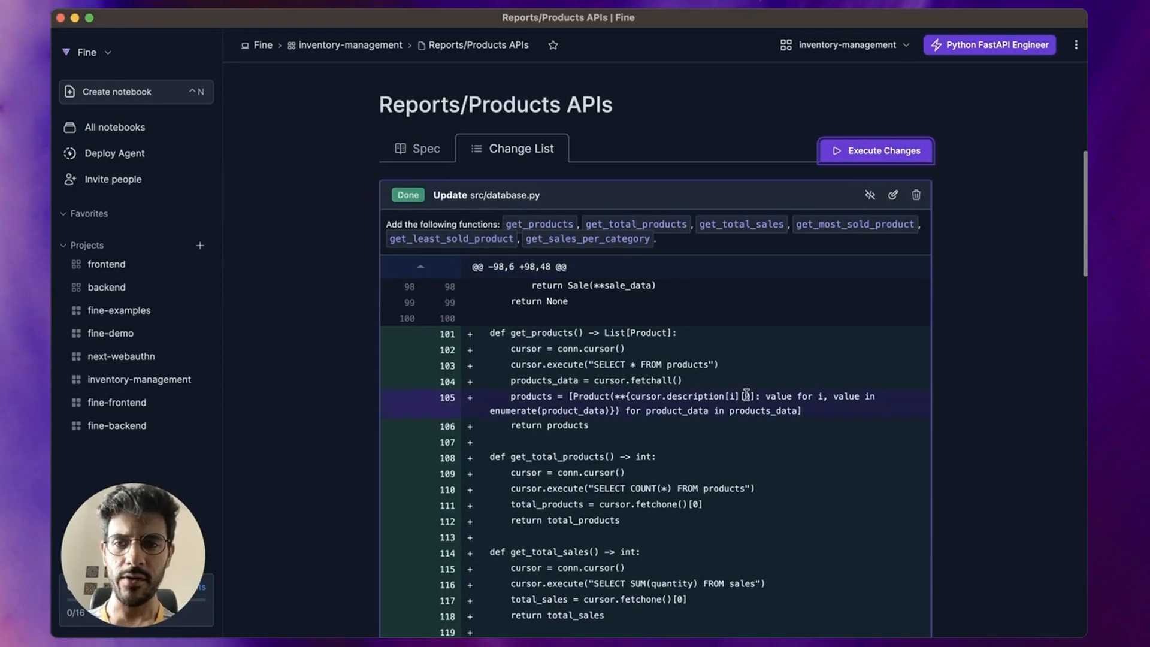
scroll("down", 3)
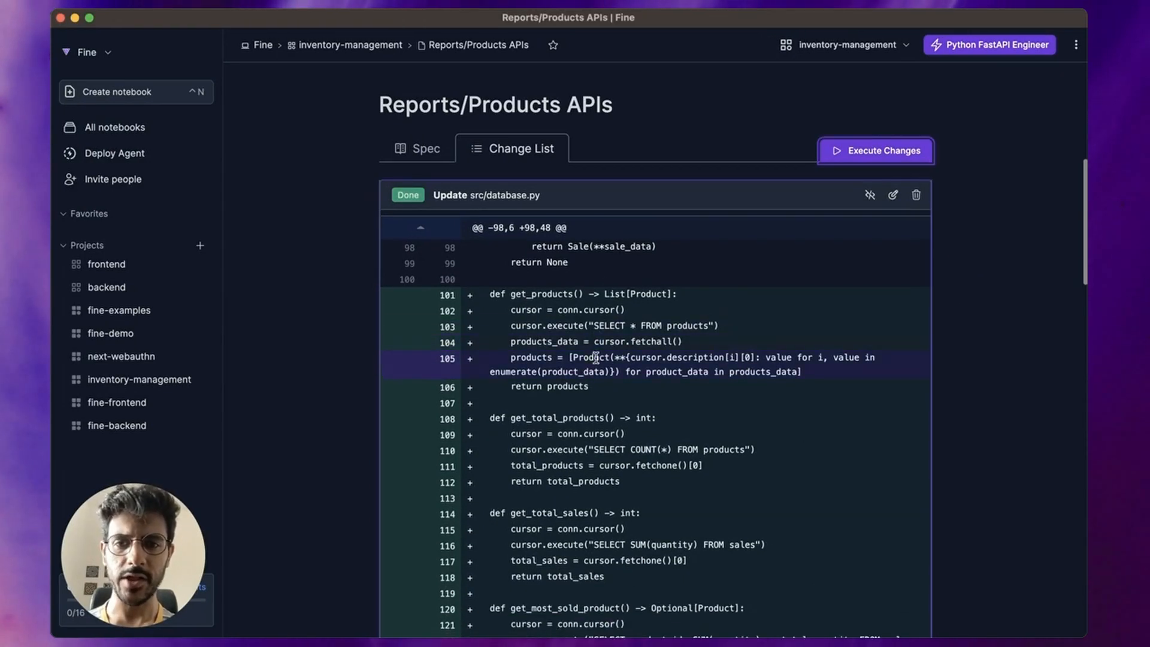
scroll("down", 3)
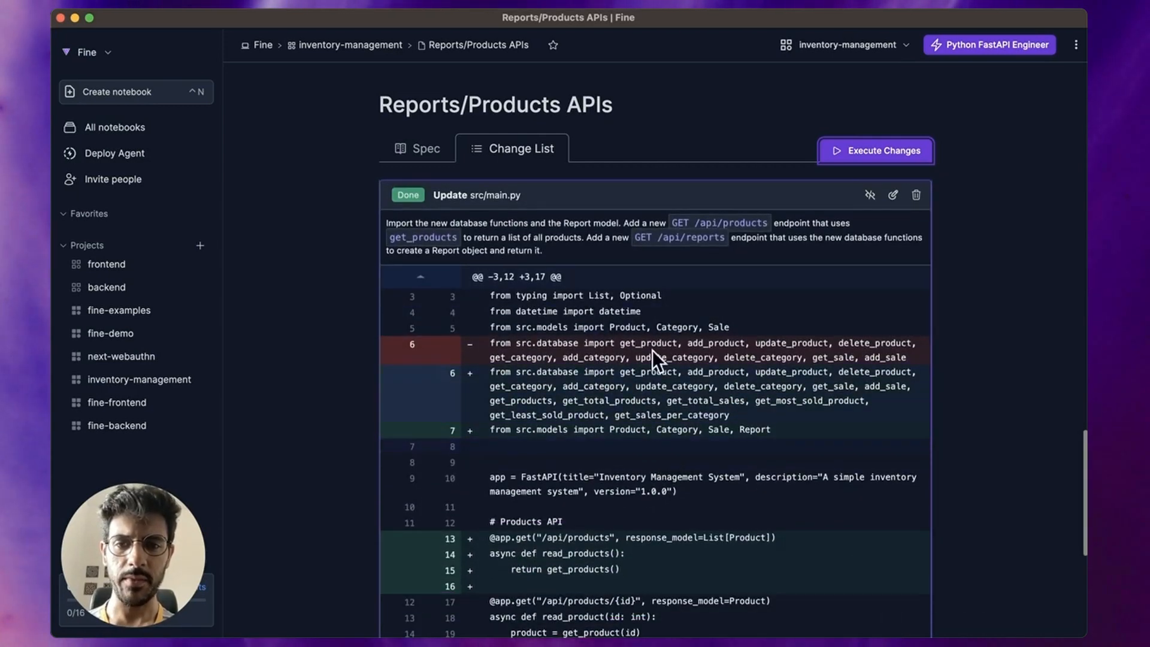
scroll("down", 3)
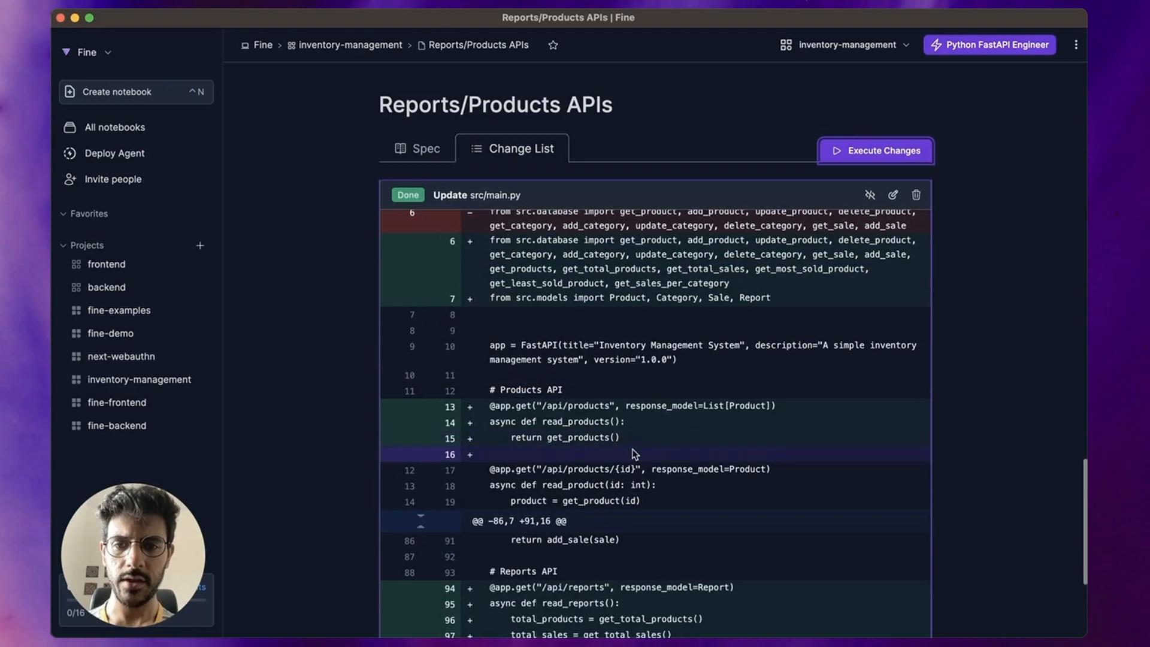
scroll("down", 3)
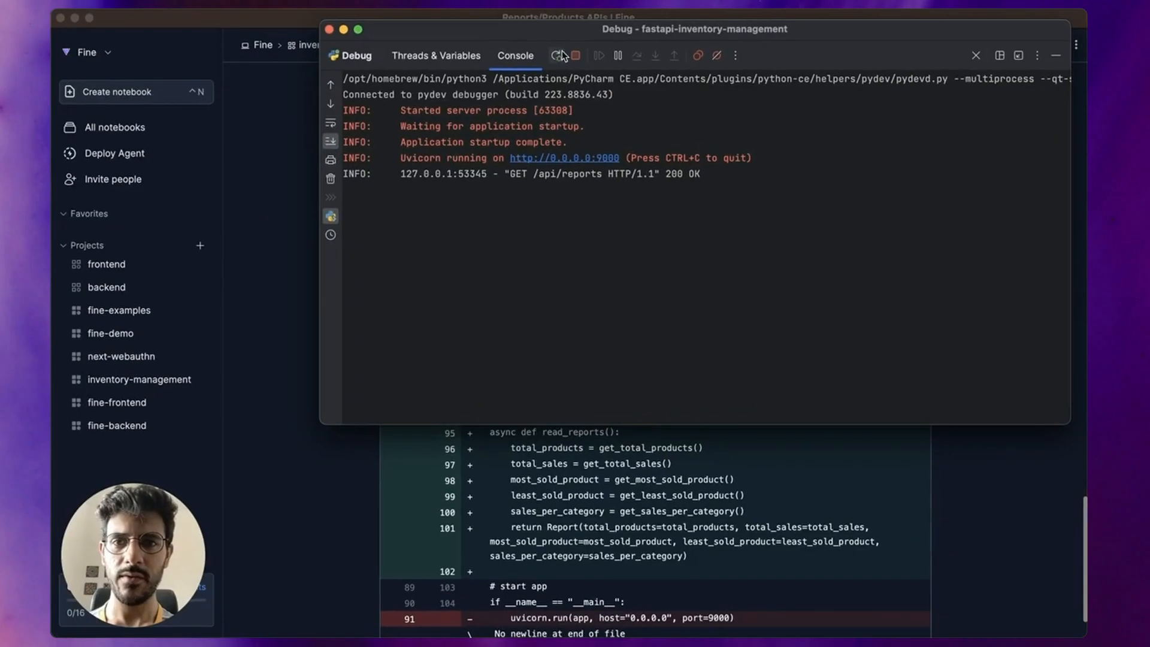
Step: Rerun the FastAPI server from the PyCharm Debug console
left_click(556, 55)
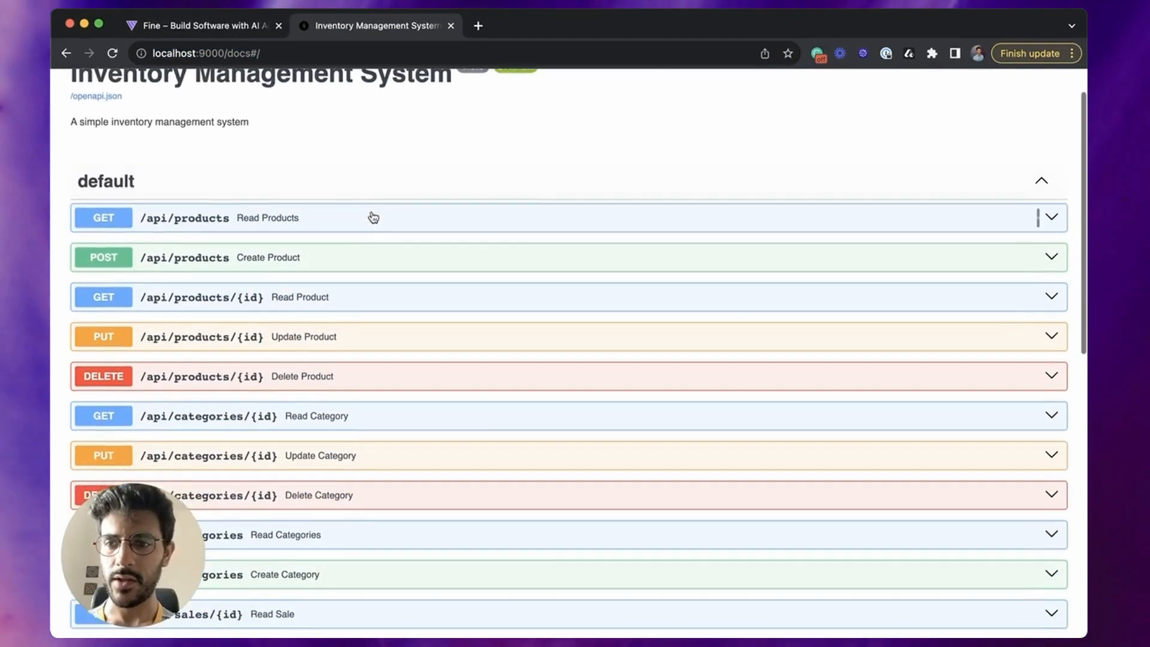
Step: Execute GET /api/reports via Try it out and get a 200 response with totals
scroll("down", 3)
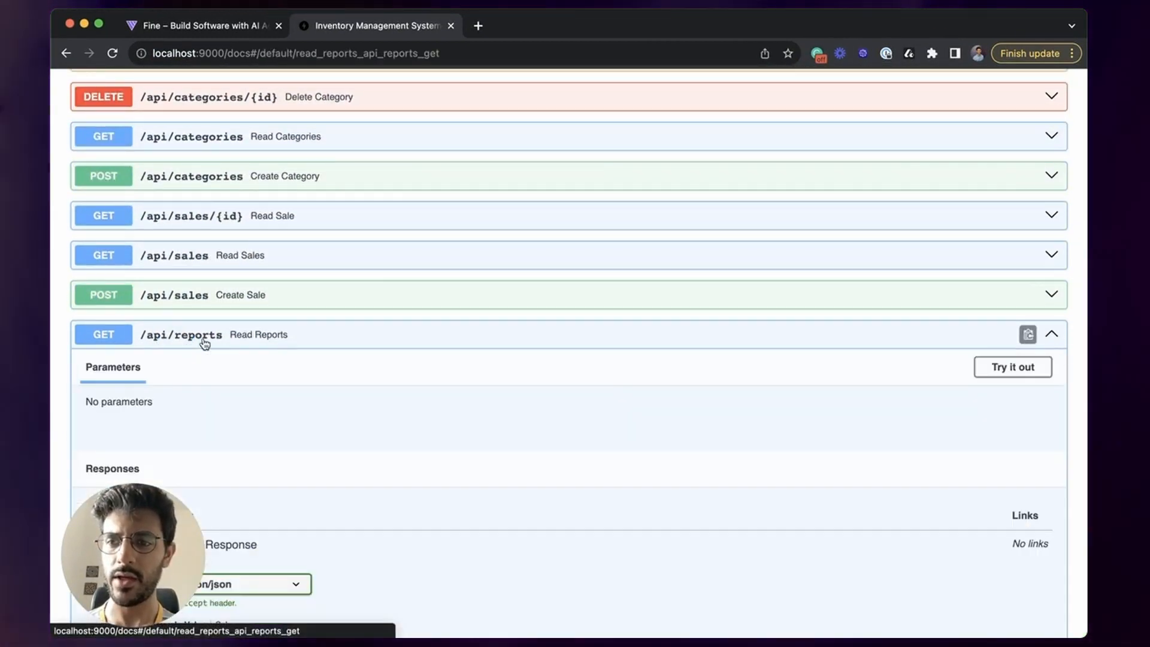
scroll("down", 3)
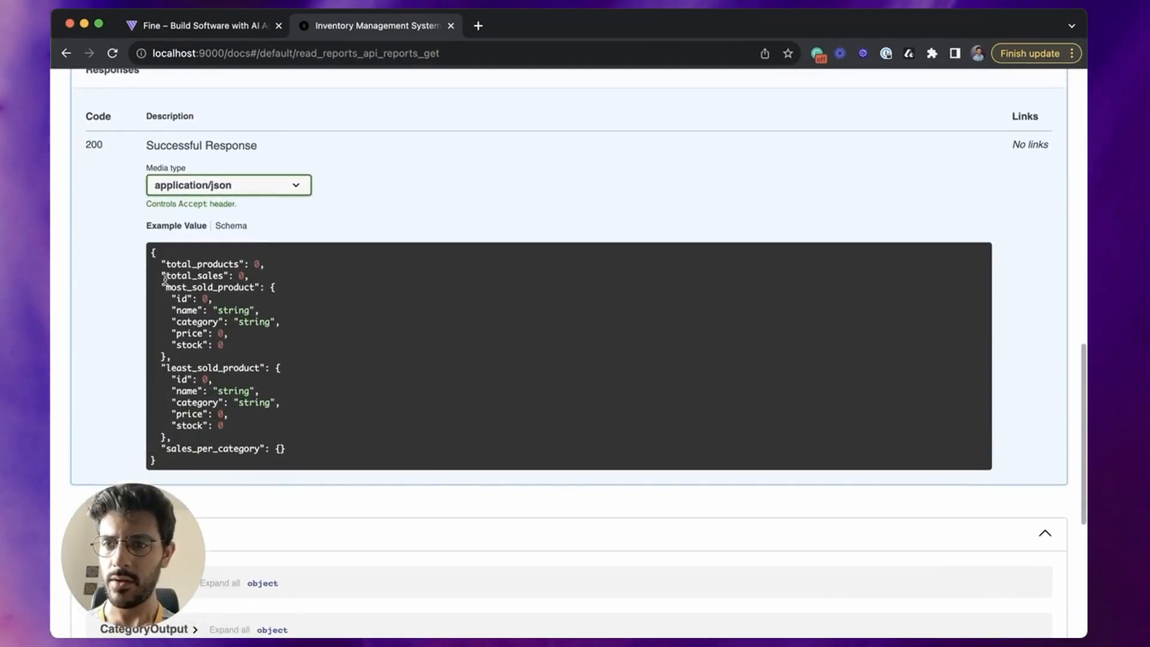
scroll("down", 3)
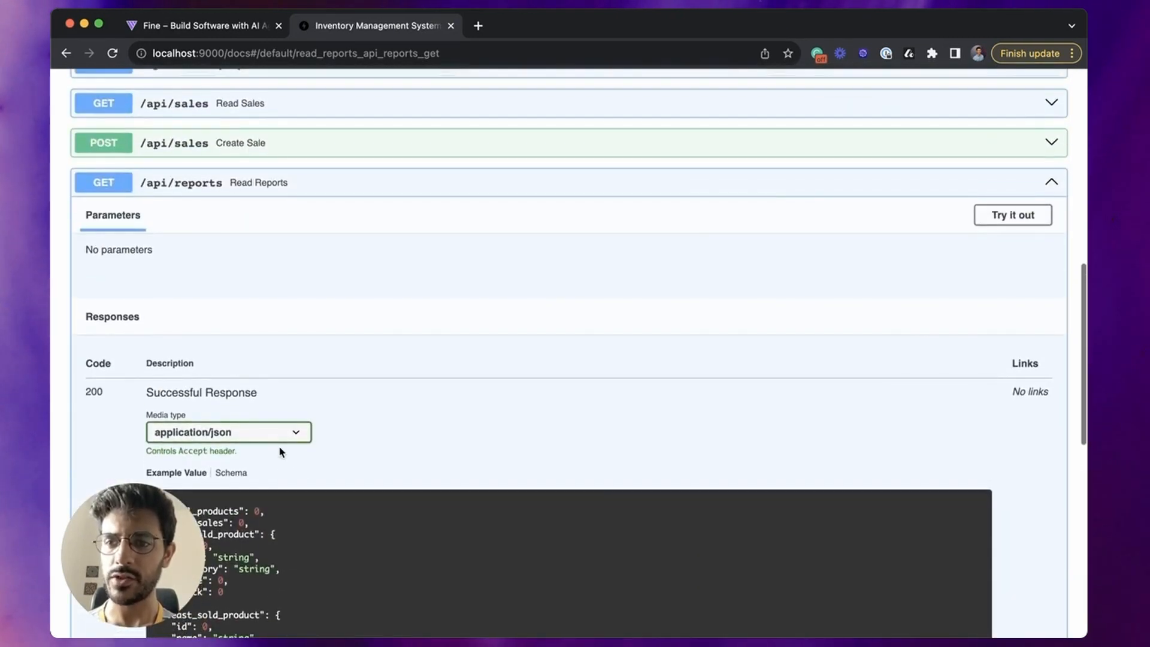
left_click(1013, 215)
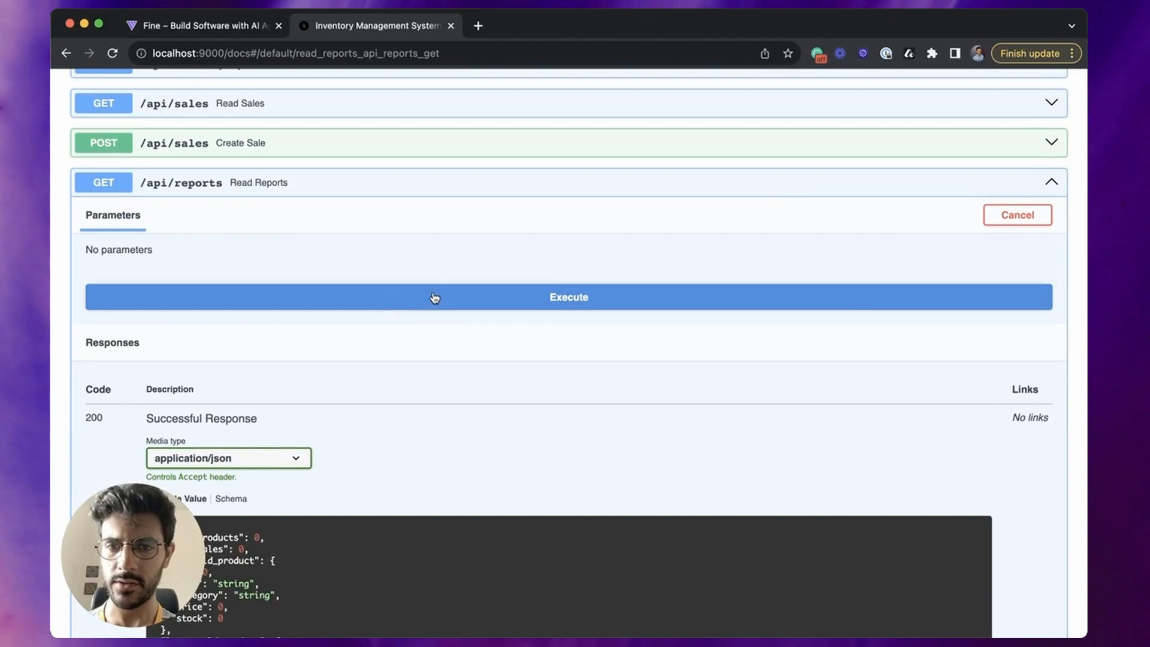
left_click(568, 296)
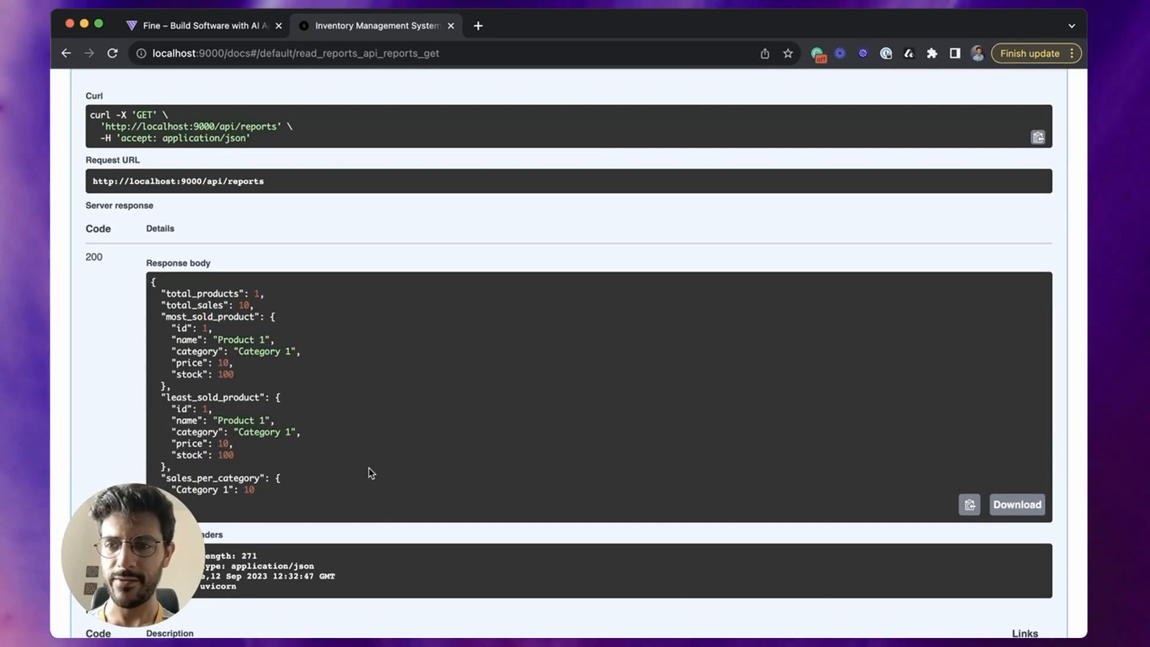
mouse_move(453, 344)
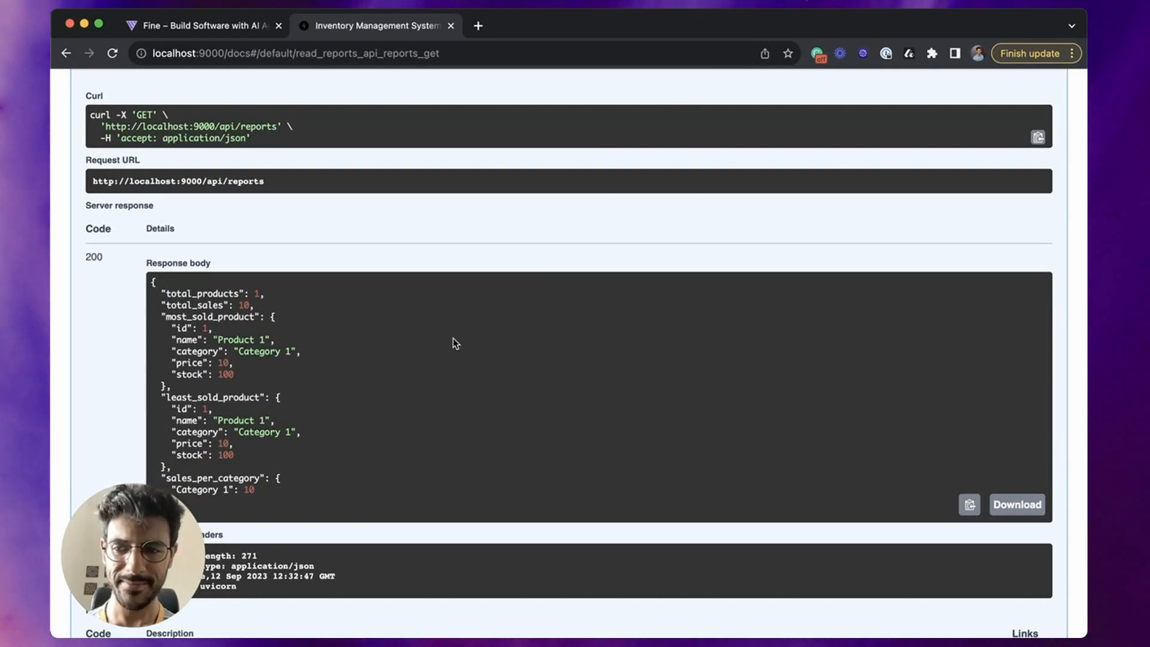